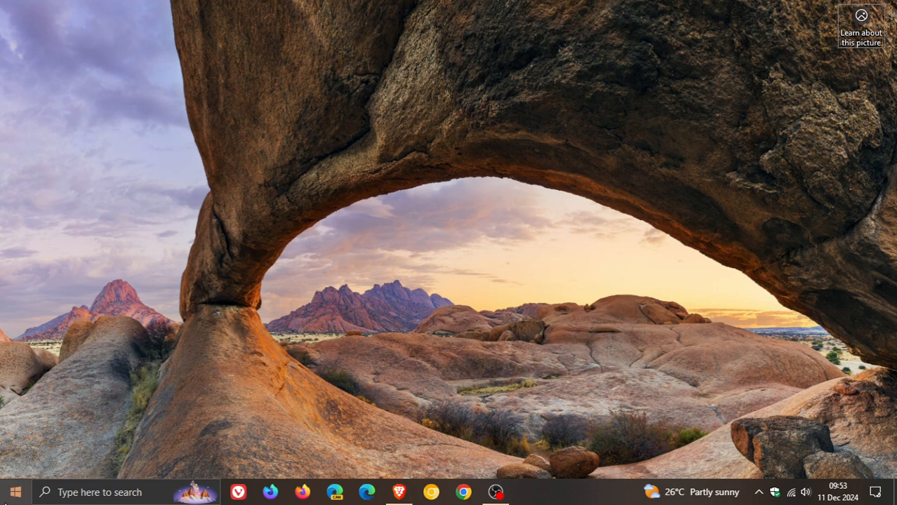
Step: Launch the Settings app from the Start menu's gear icon
left_click(14, 491)
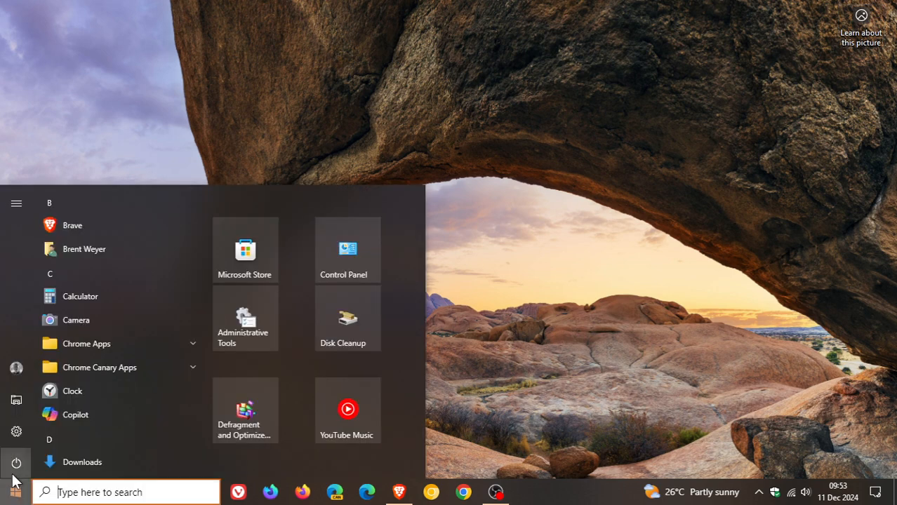
left_click(16, 432)
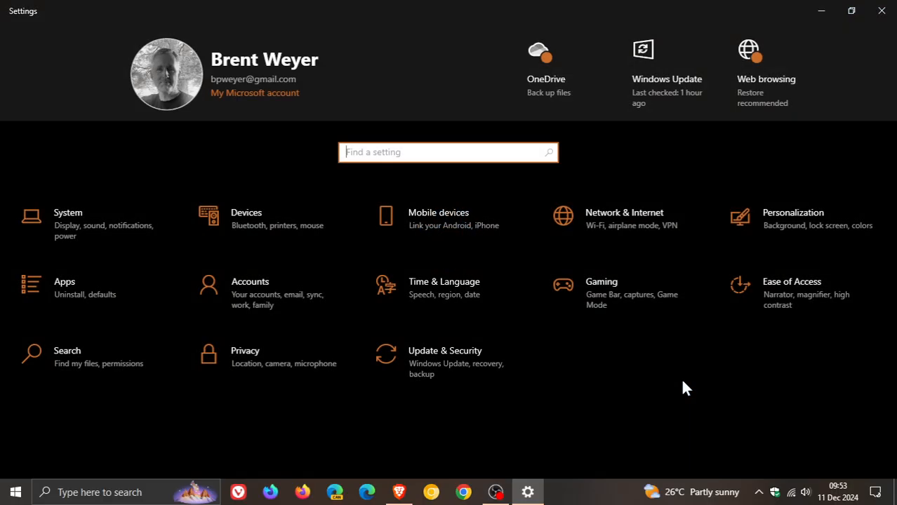
Step: Go to Update & Security to reach the Windows Update page
left_click(445, 351)
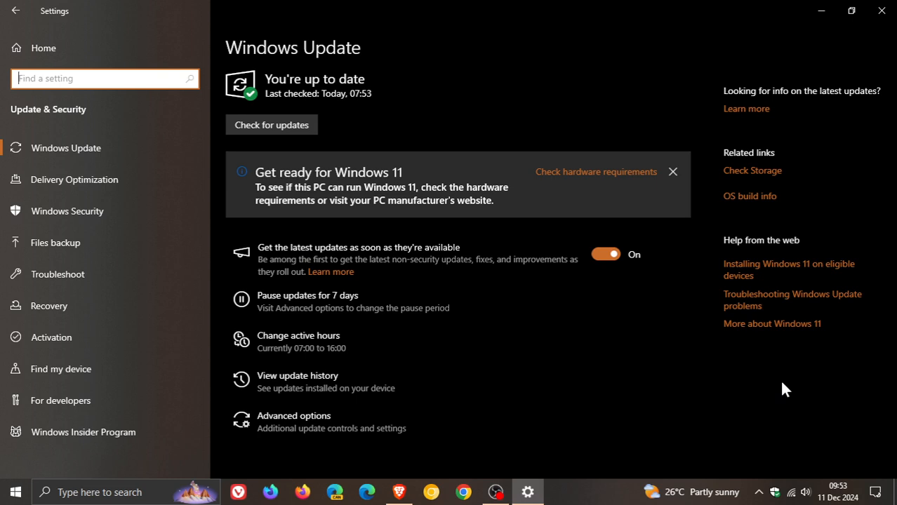
mouse_move(645, 355)
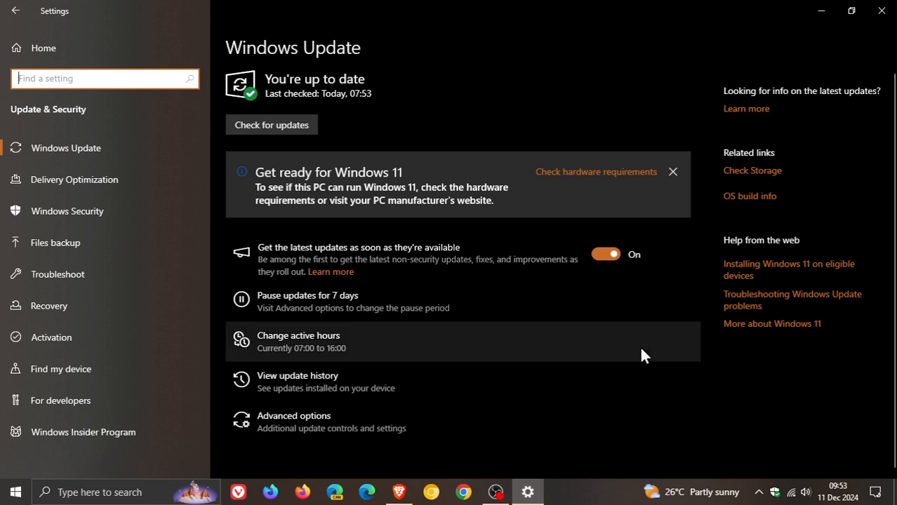
mouse_move(792, 415)
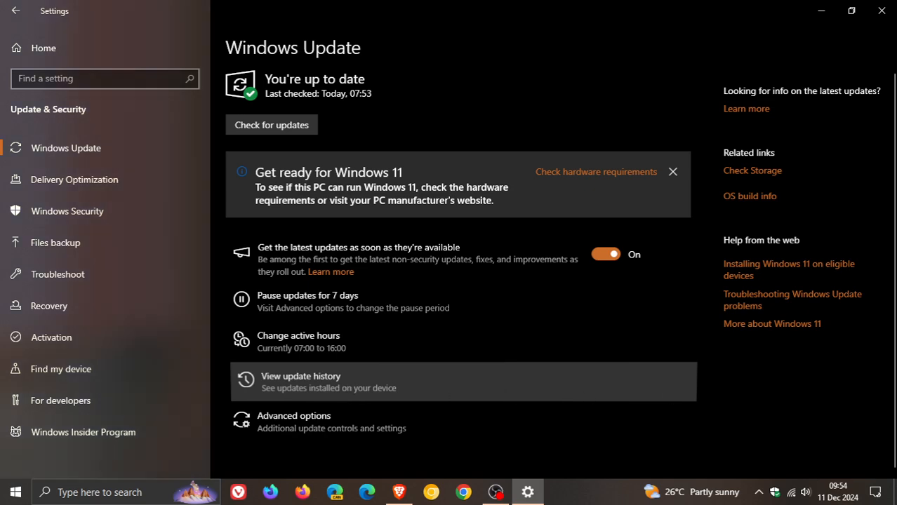
Step: Open View update history and scroll down to the Quality Updates list
left_click(300, 376)
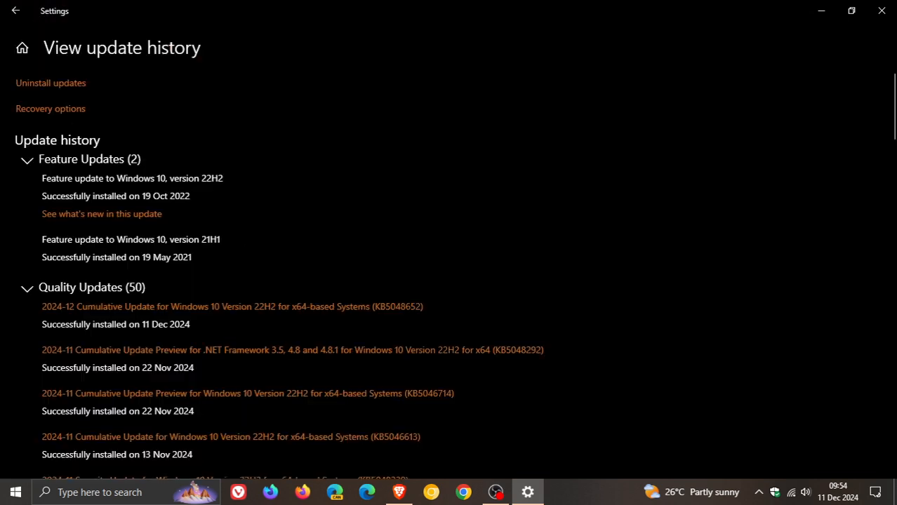
scroll("down", 3)
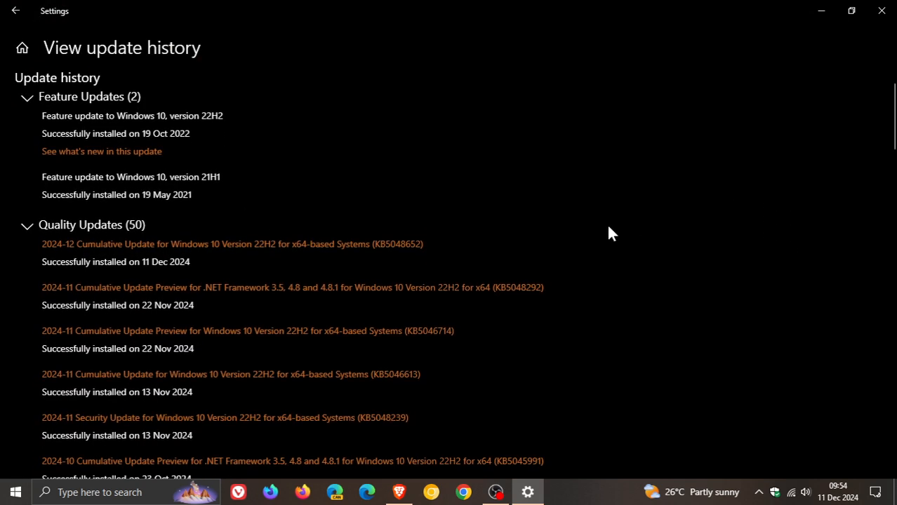
mouse_move(456, 252)
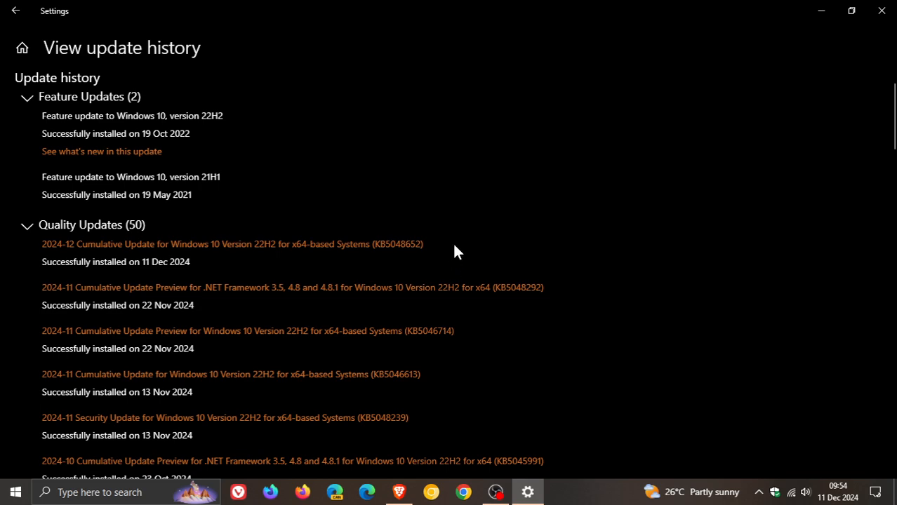
mouse_move(457, 256)
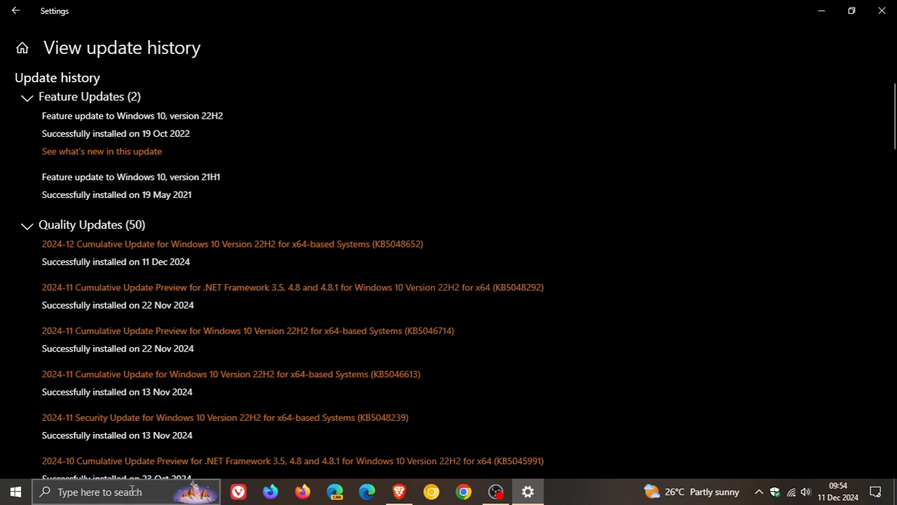
Step: Run winver from taskbar search to show Version 22H2, build 19045.5247
left_click(127, 491)
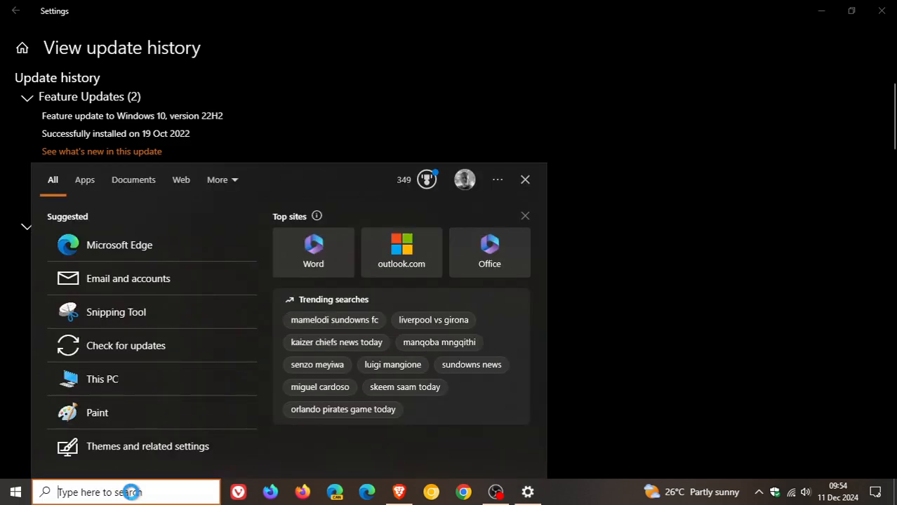
type("windows PowerShell")
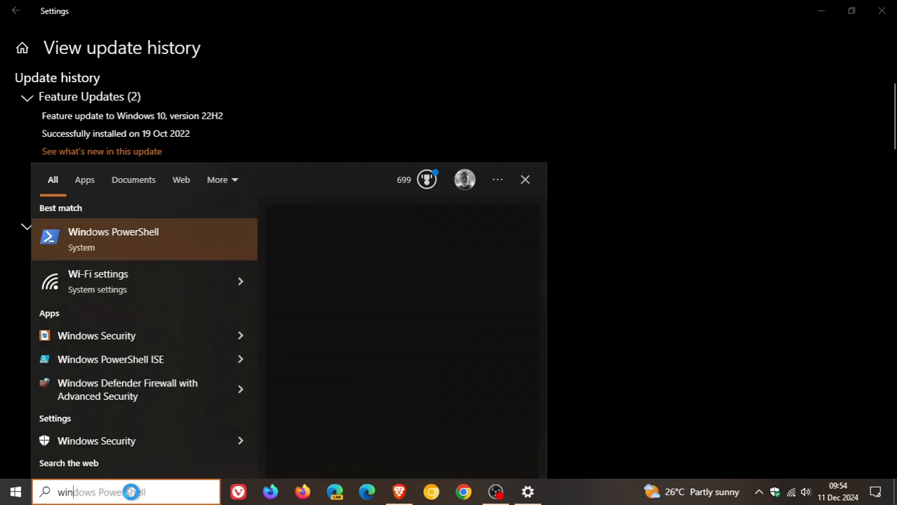
type("winver")
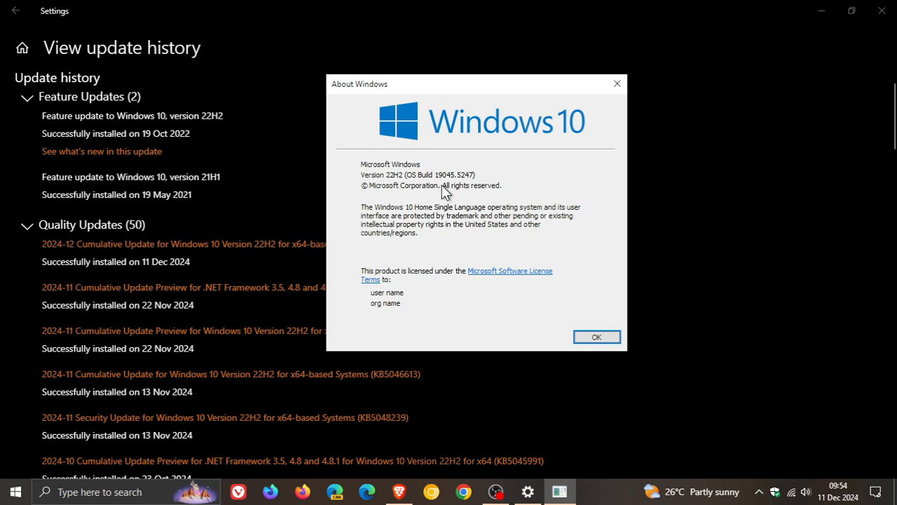
mouse_move(454, 193)
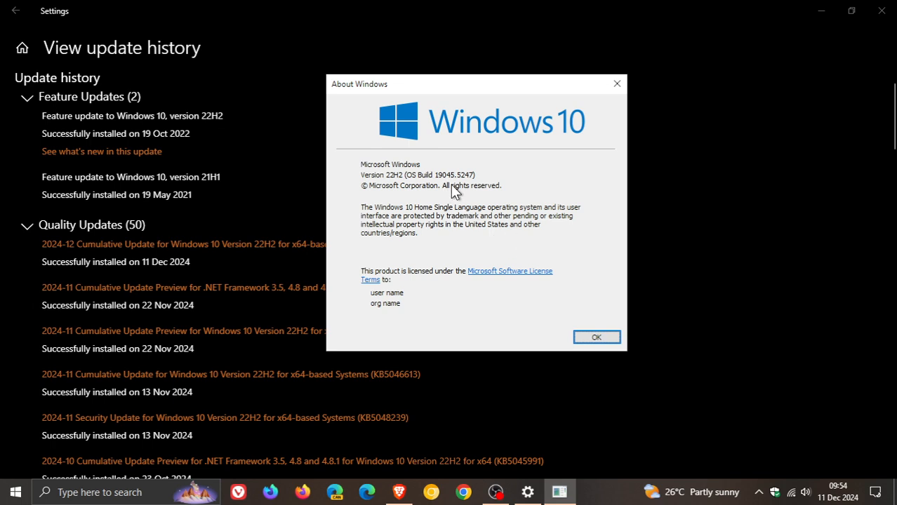
mouse_move(481, 191)
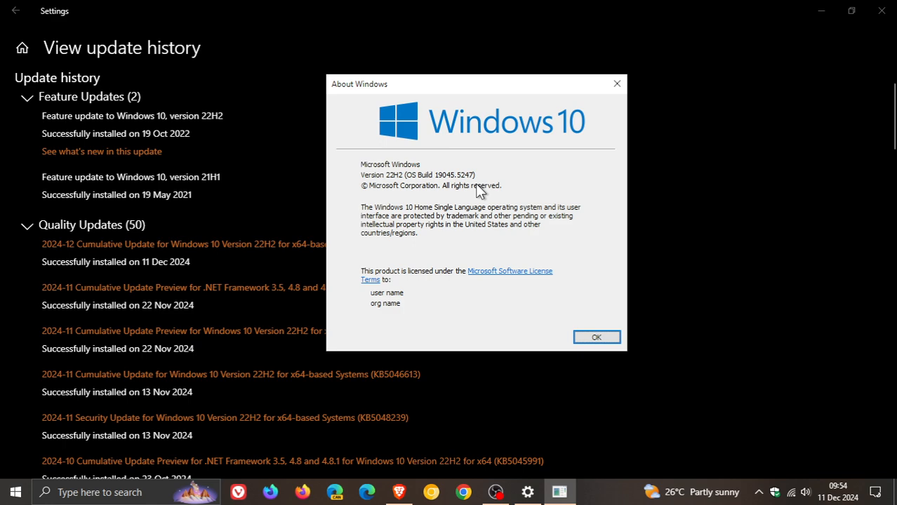
Step: Dismiss the About Windows dialog with OK
left_click(595, 337)
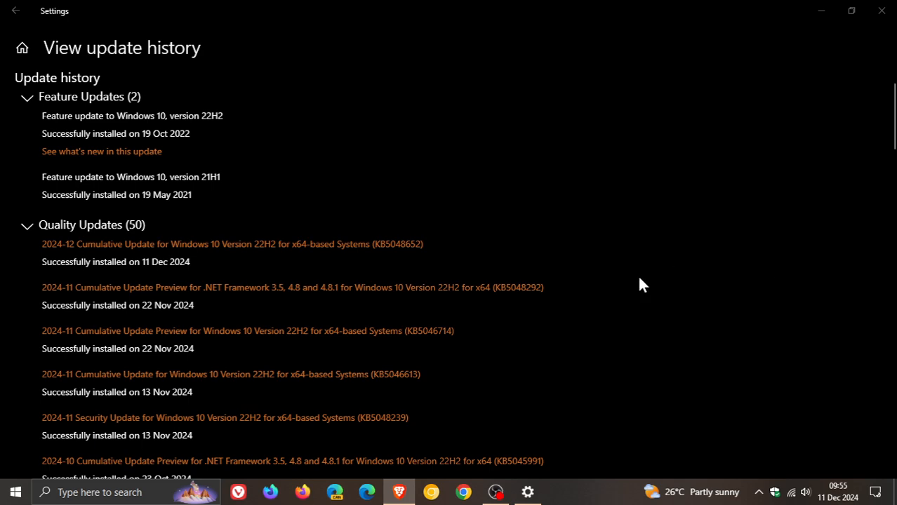
mouse_move(556, 345)
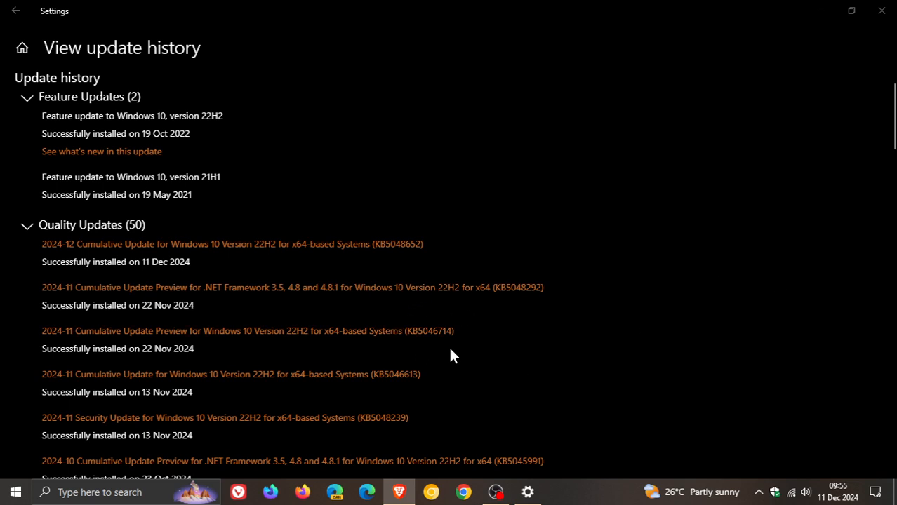
mouse_move(488, 331)
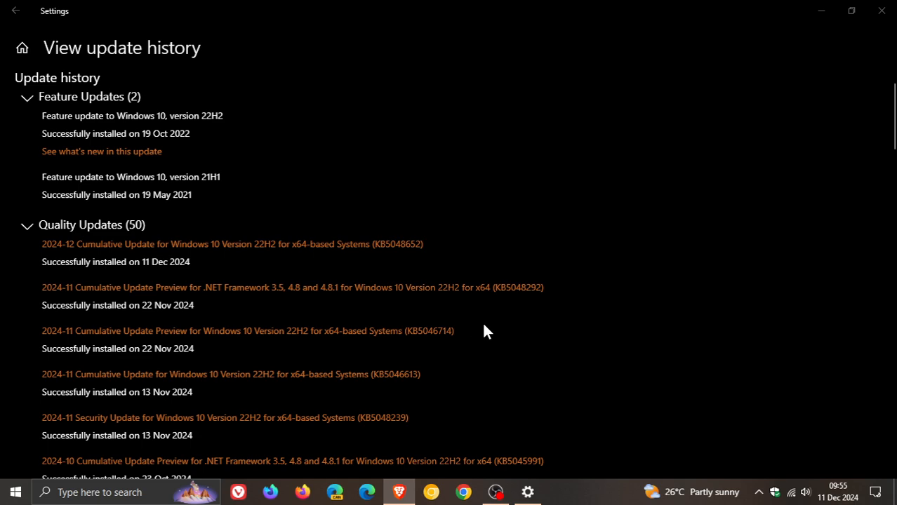
mouse_move(400, 344)
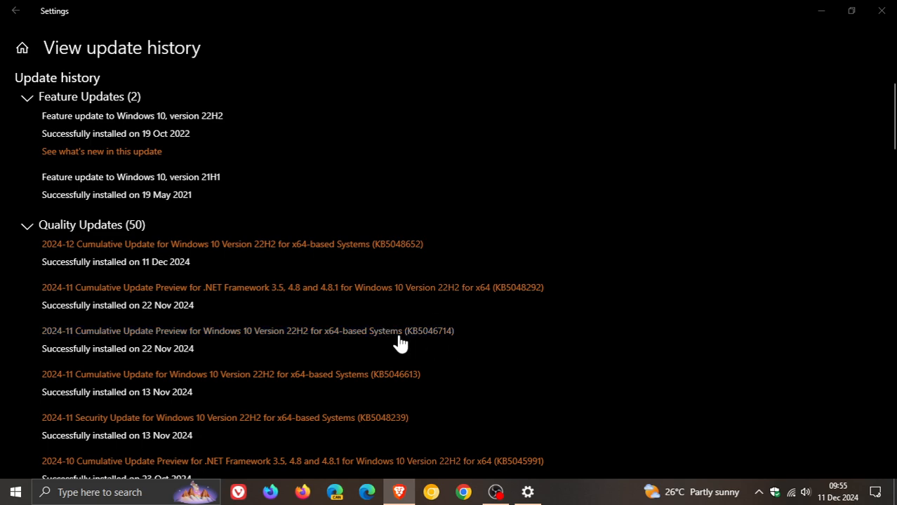
mouse_move(486, 336)
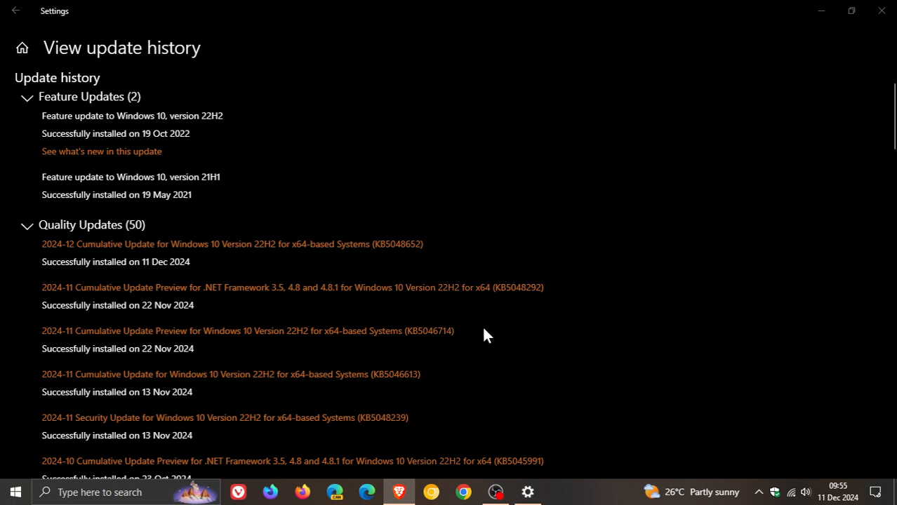
mouse_move(482, 337)
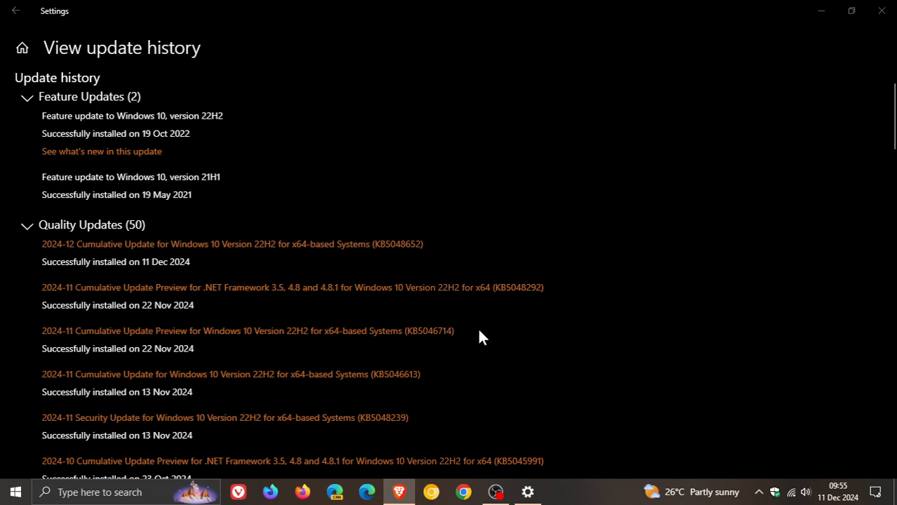
mouse_move(812, 334)
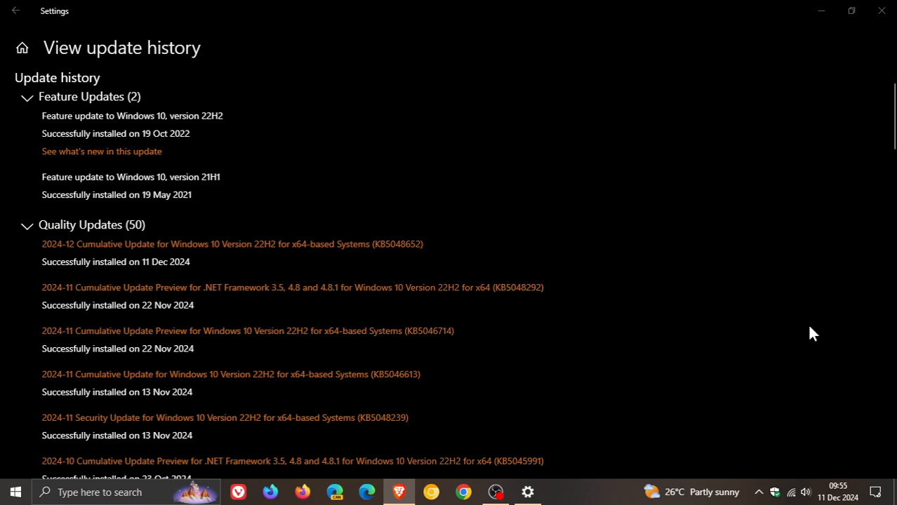
mouse_move(449, 335)
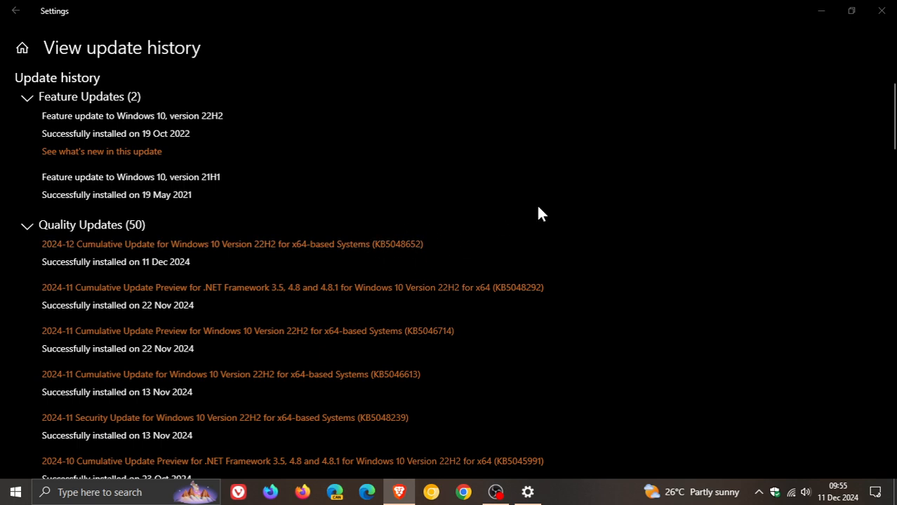
mouse_move(547, 374)
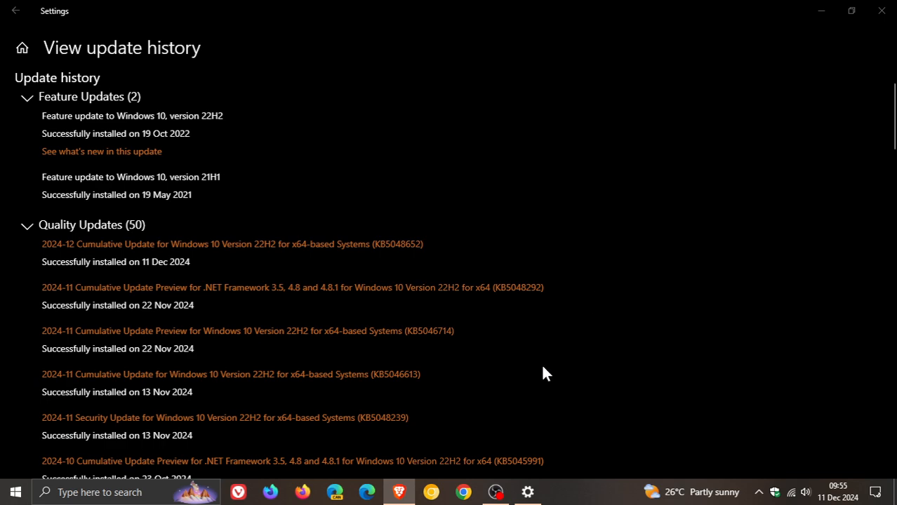
mouse_move(414, 353)
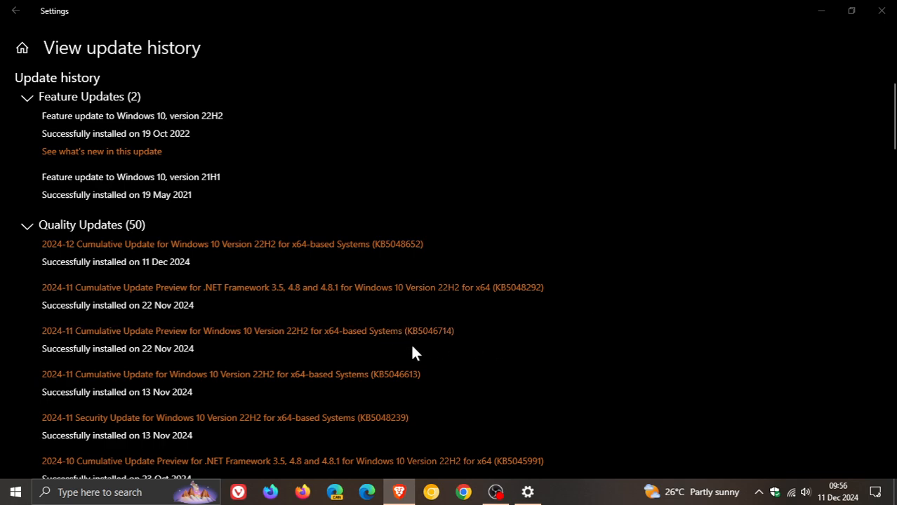
mouse_move(509, 336)
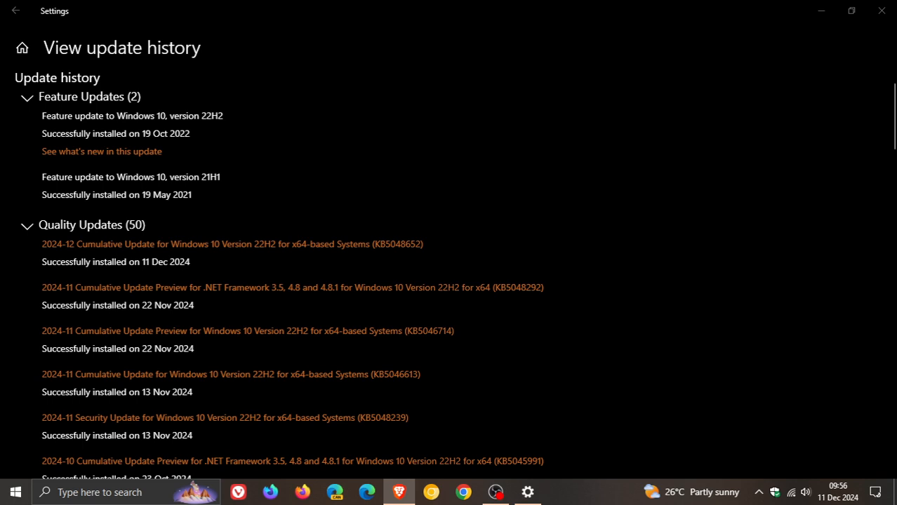
mouse_move(634, 247)
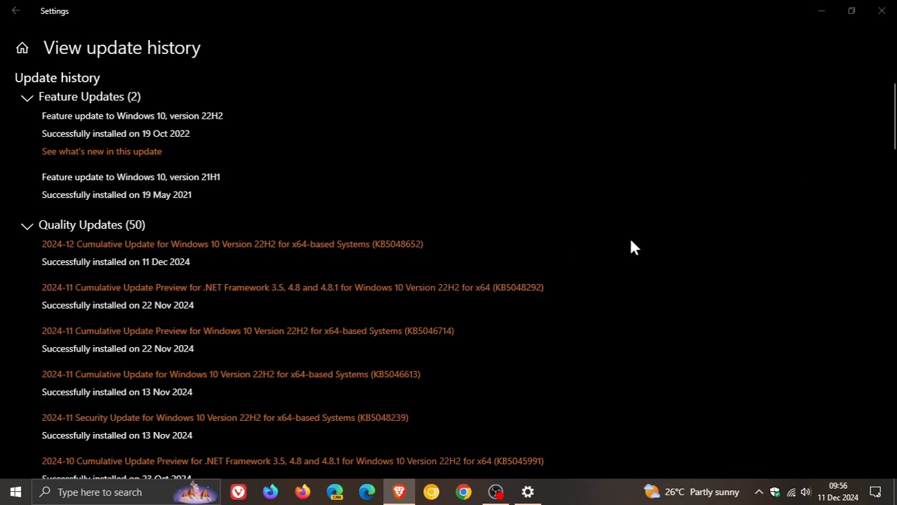
mouse_move(786, 126)
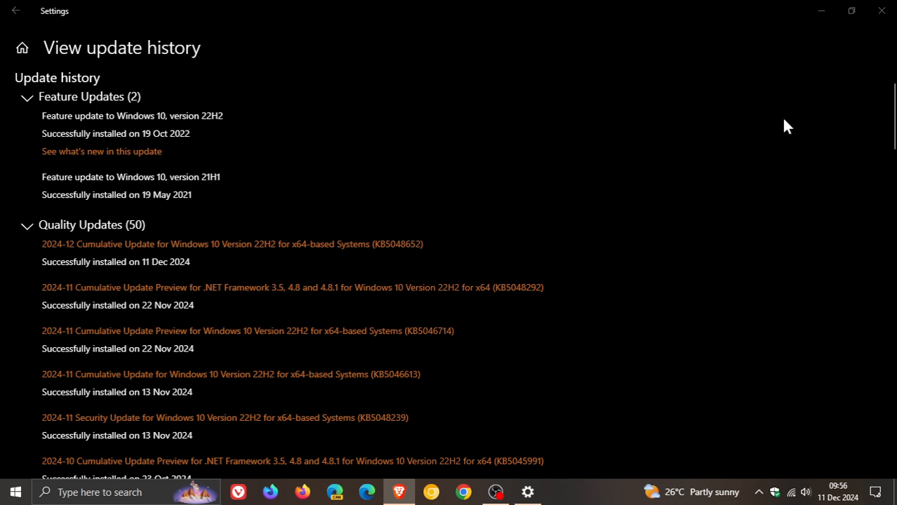